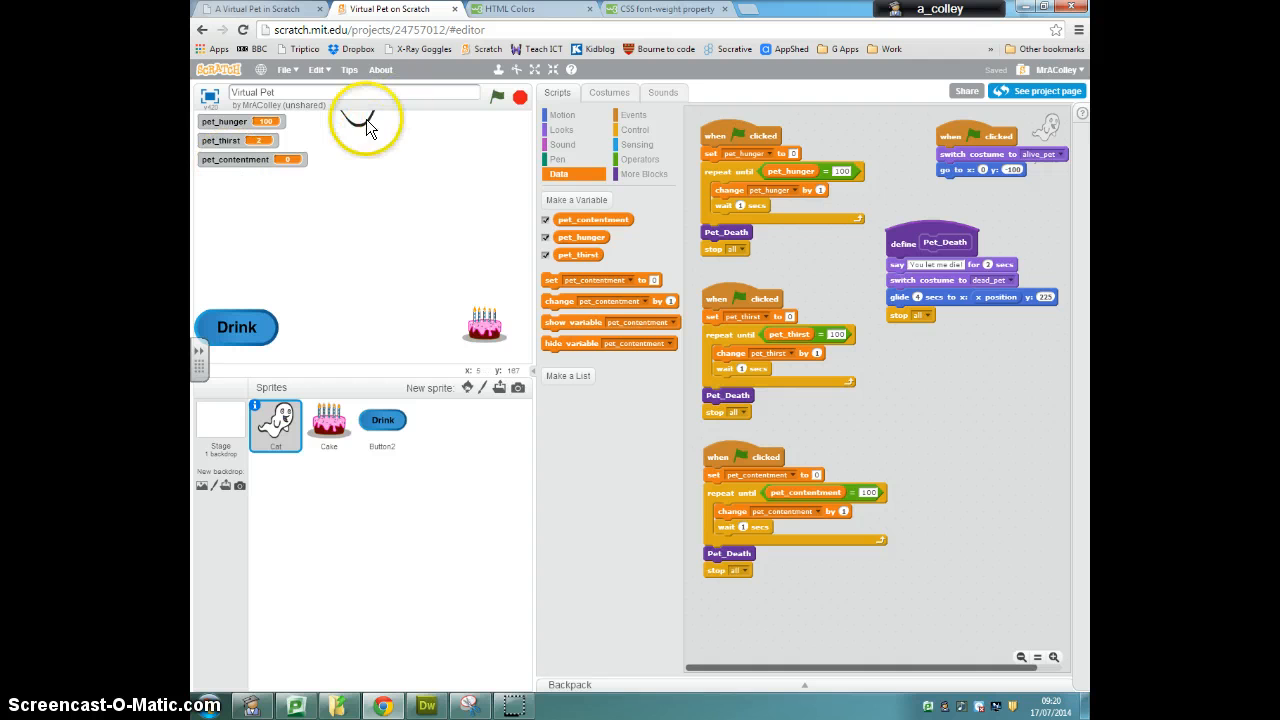
mouse_move(350, 238)
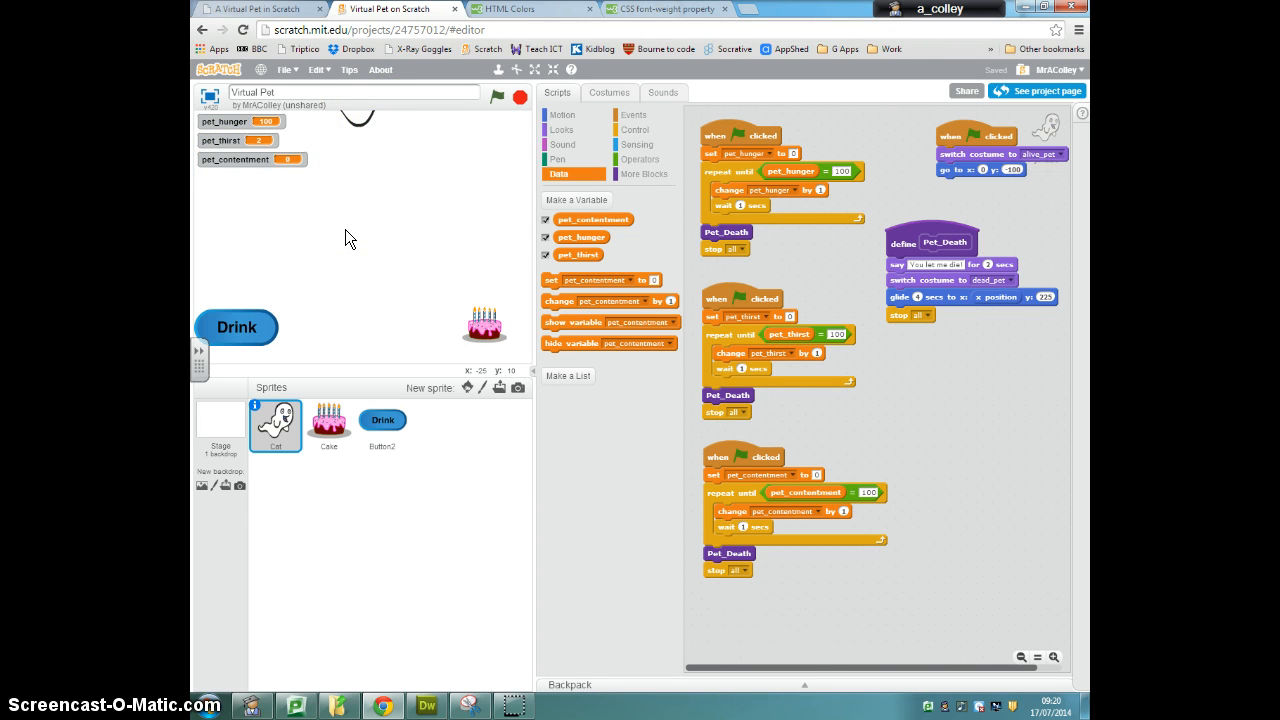
mouse_move(358, 128)
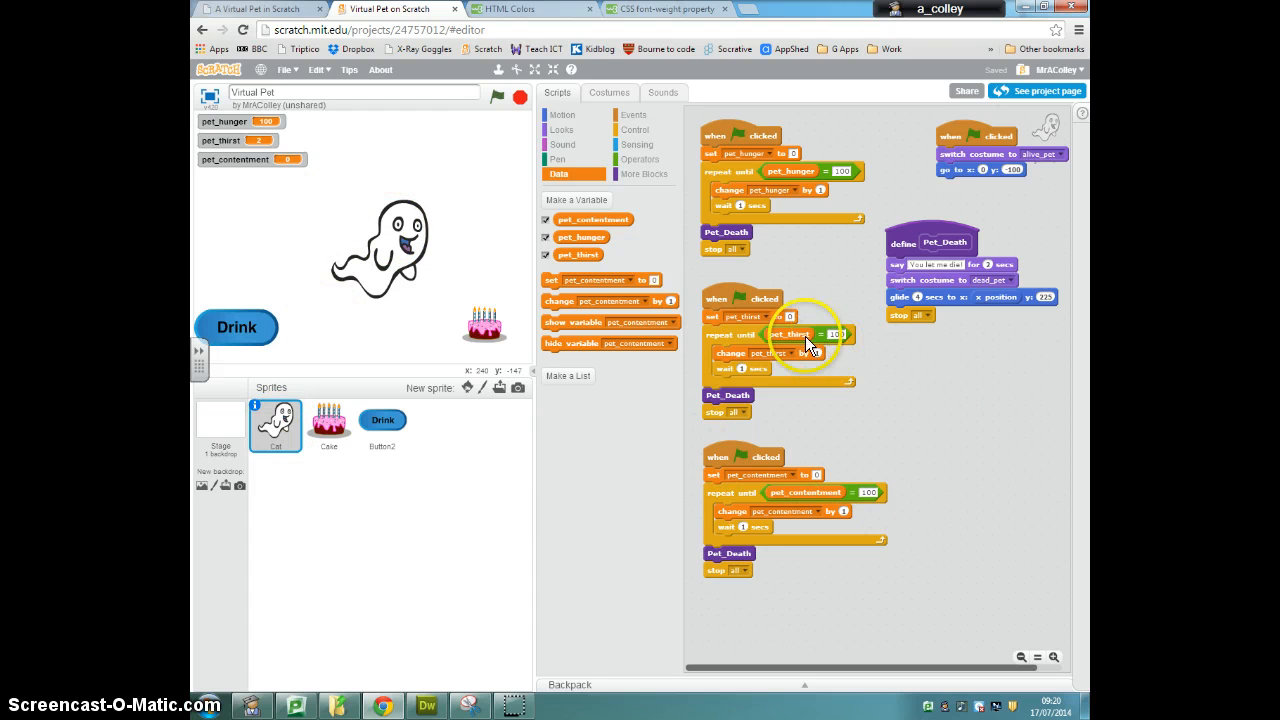
- Add a 'when this sprite clicked' script to the ghost that changes pet_contentment, then bring up Clean Up
click(636, 130)
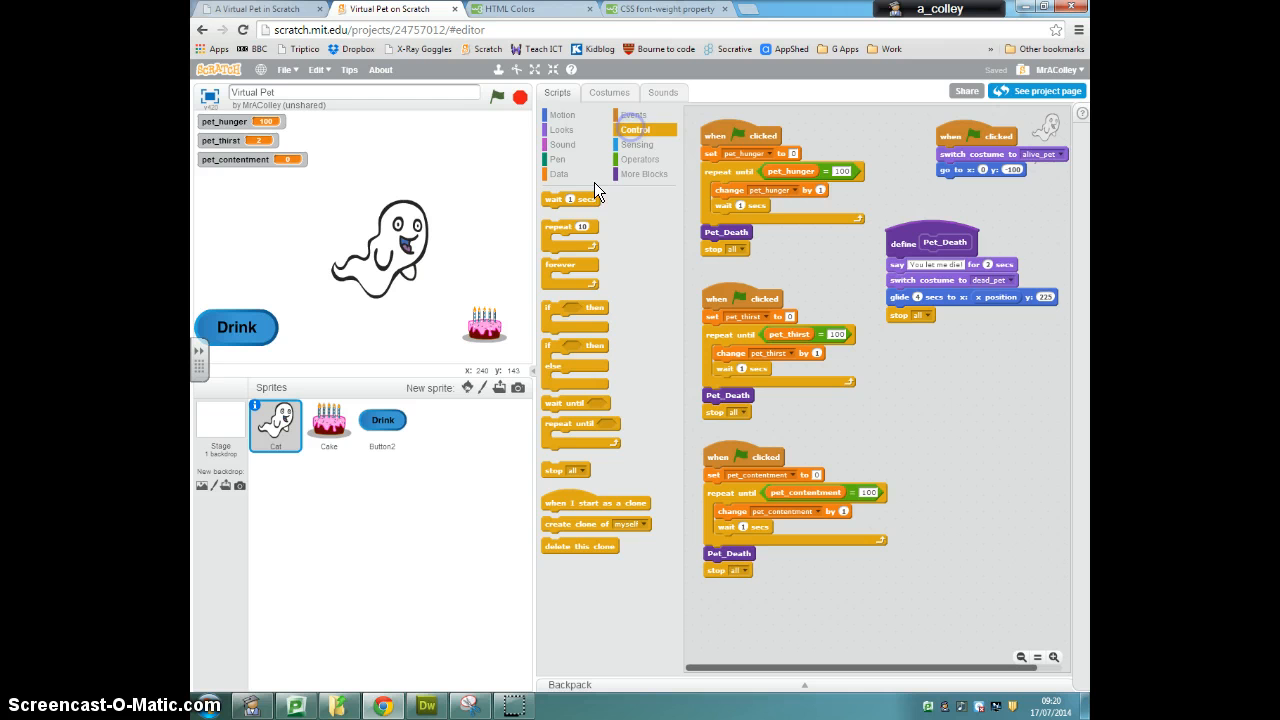
click(632, 114)
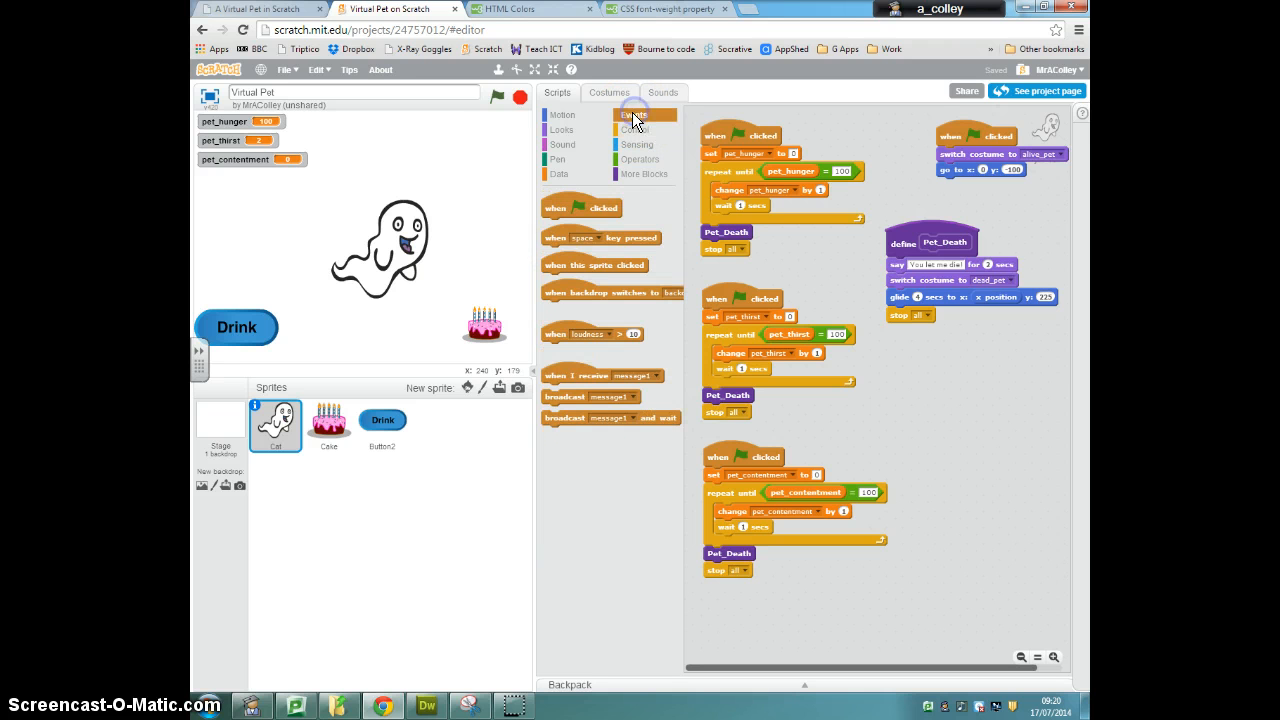
drag(596, 264, 940, 390)
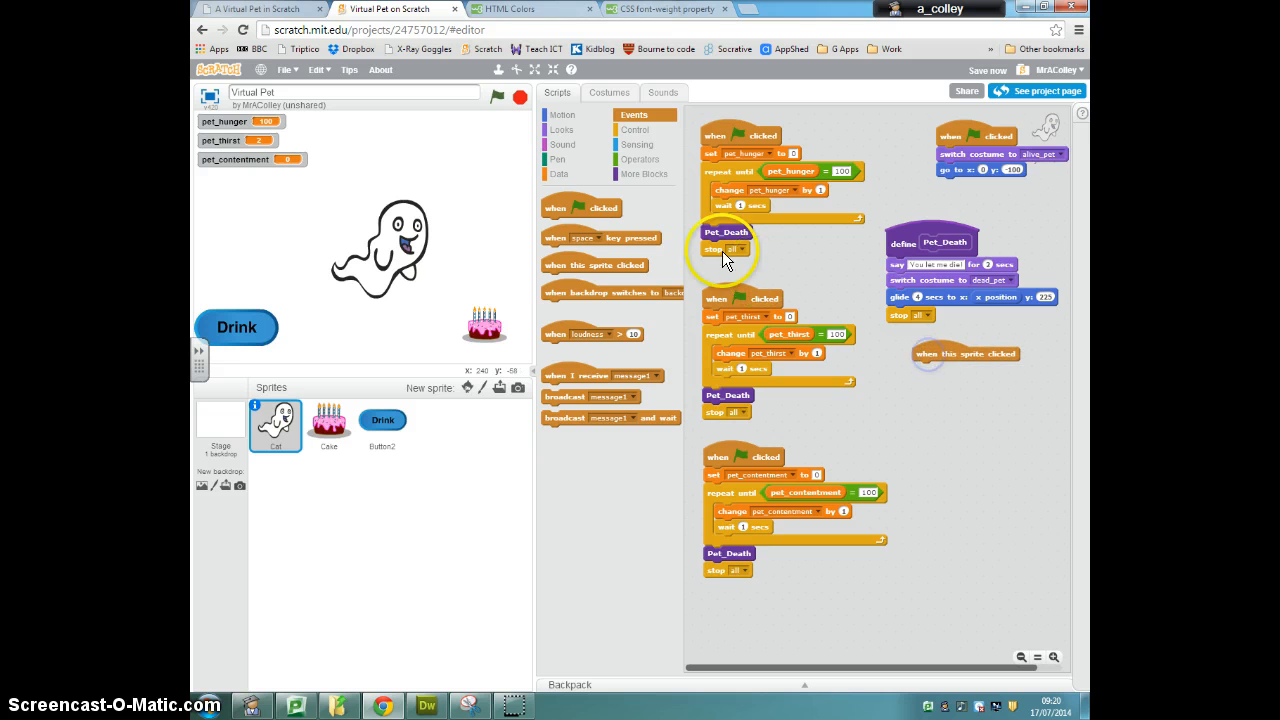
click(560, 172)
text(-10)
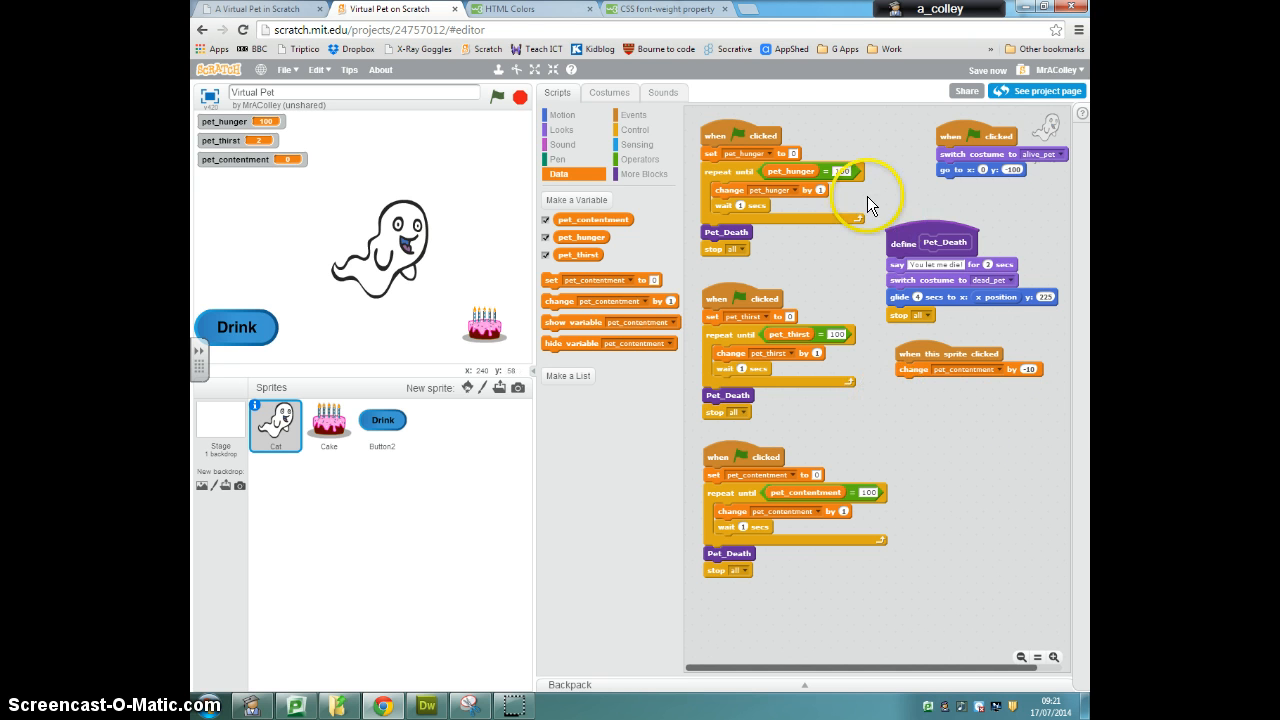
mouse_move(844, 418)
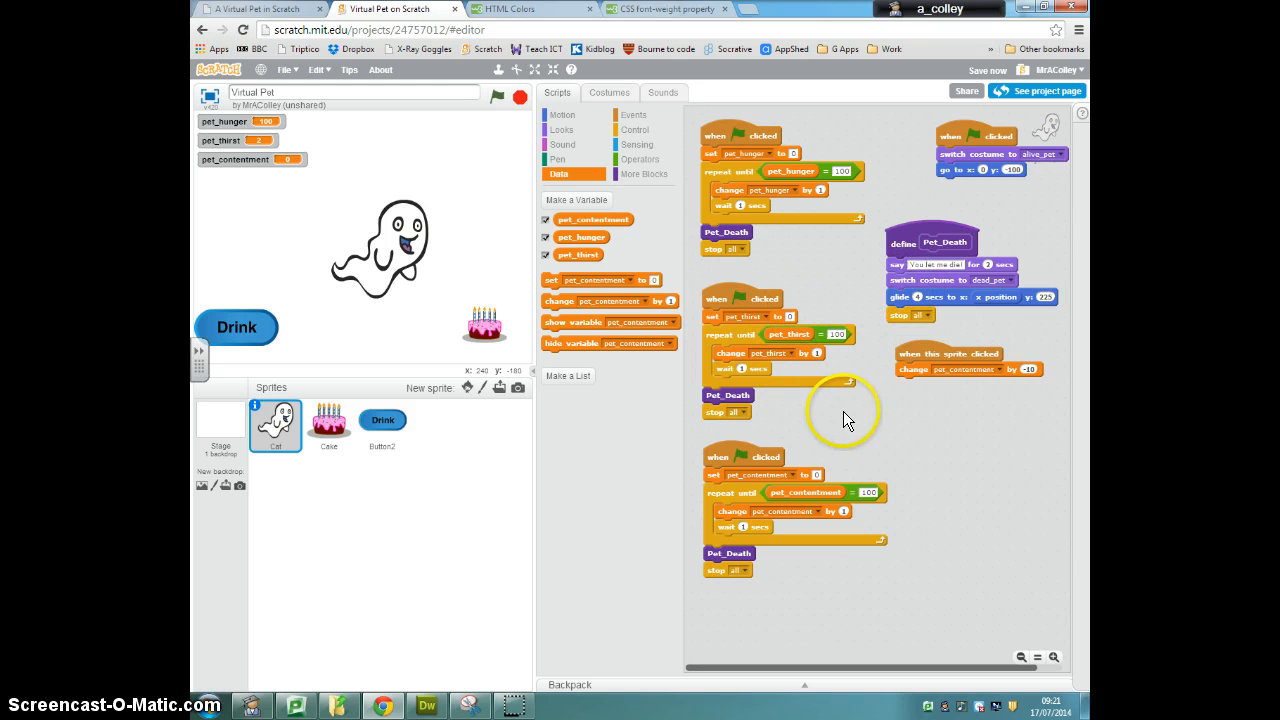
mouse_move(950, 436)
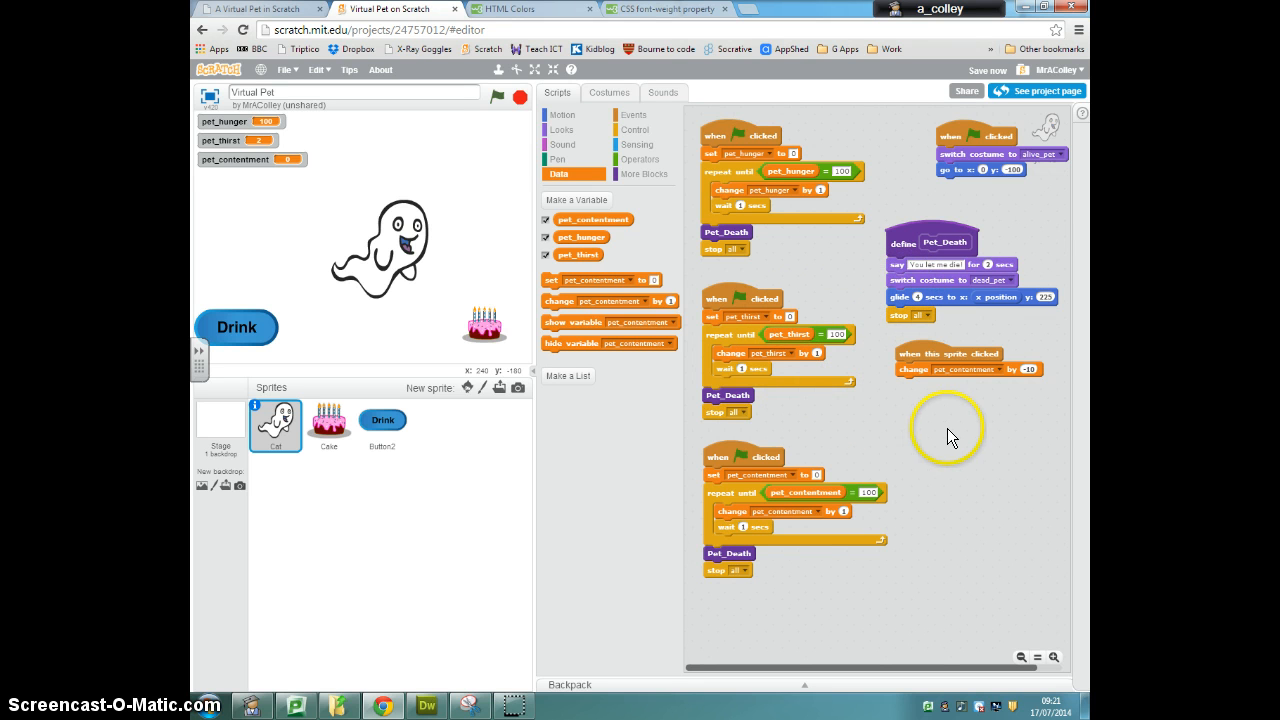
right_click(918, 420)
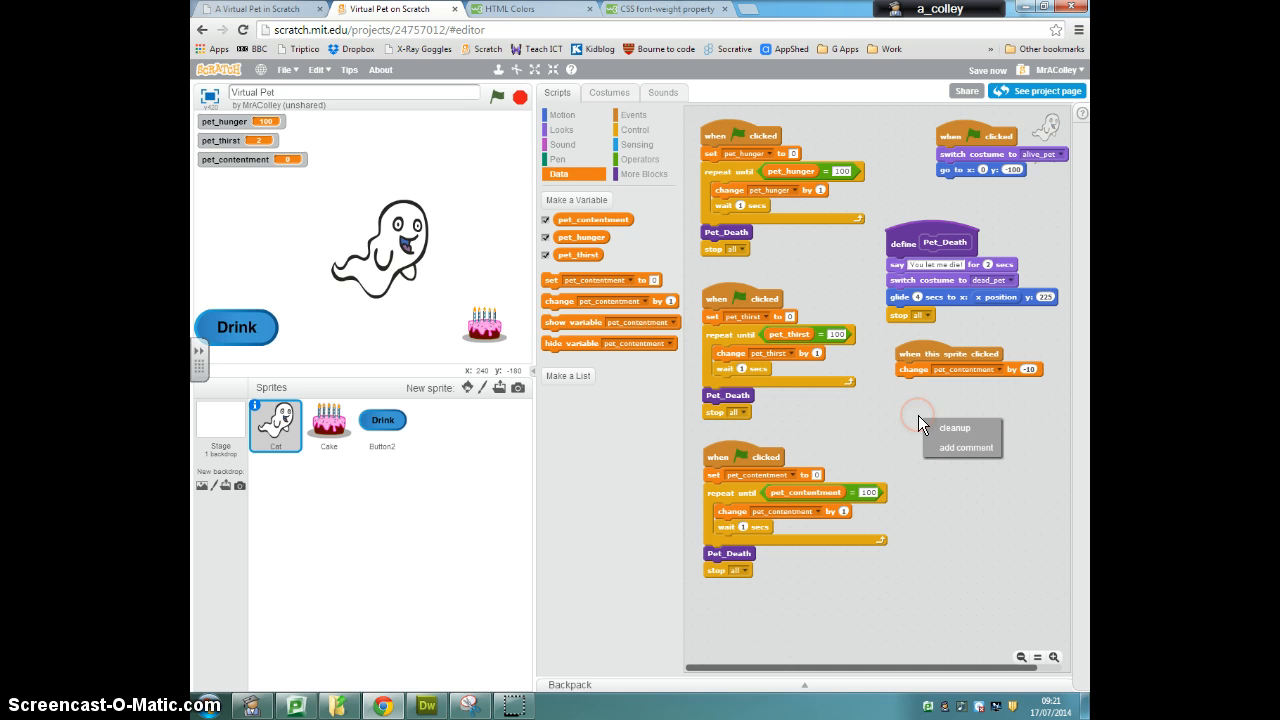